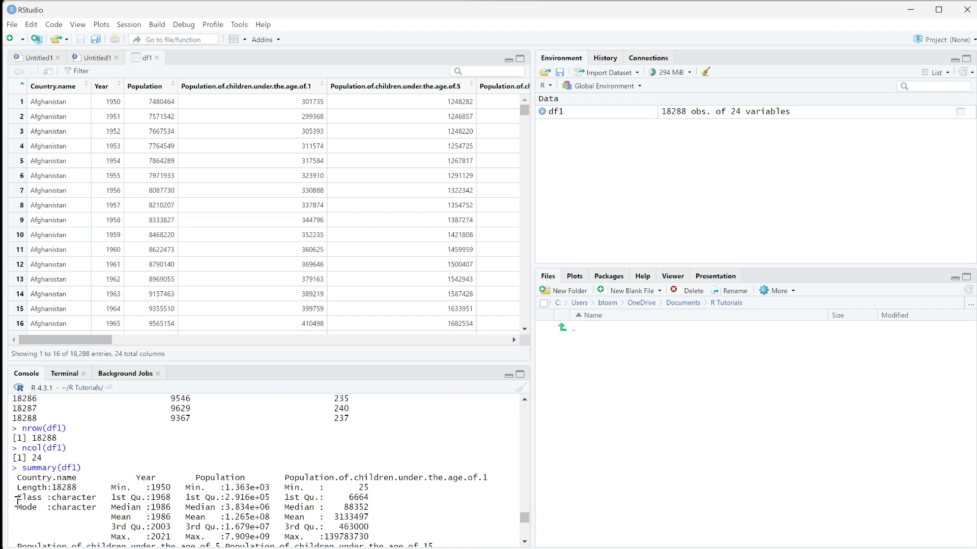
pyautogui.scroll(-3)
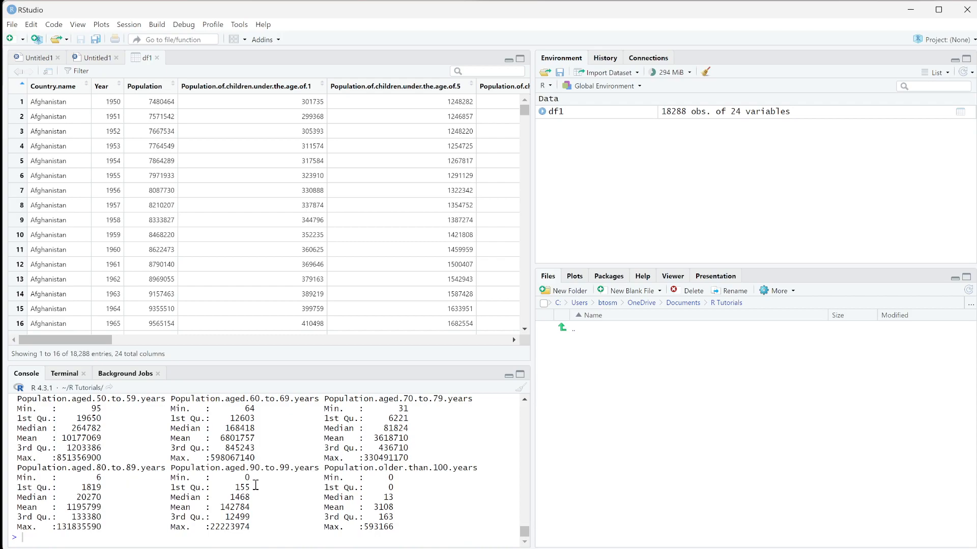